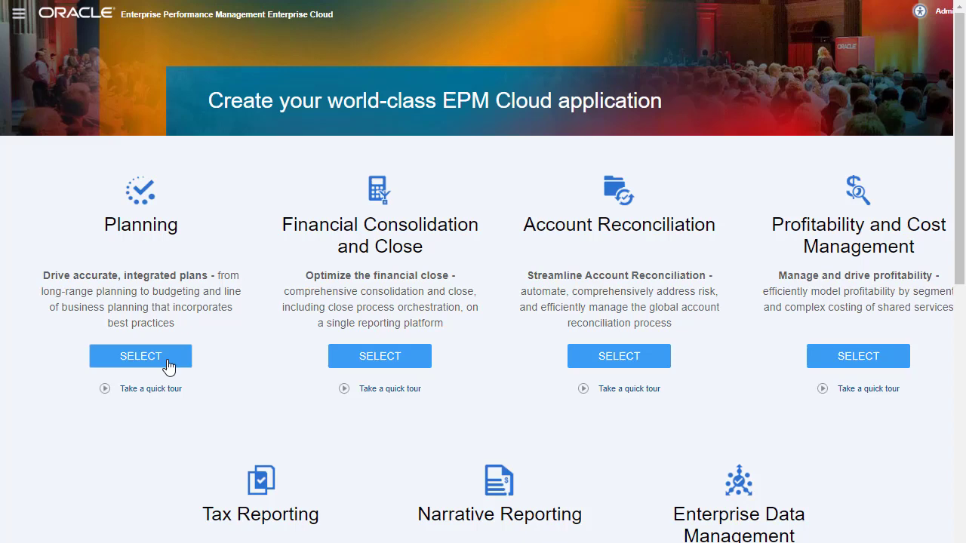
Choose Planning on the landing page and start creating a new application
{"action": "left_click", "coordinate": [140, 356]}
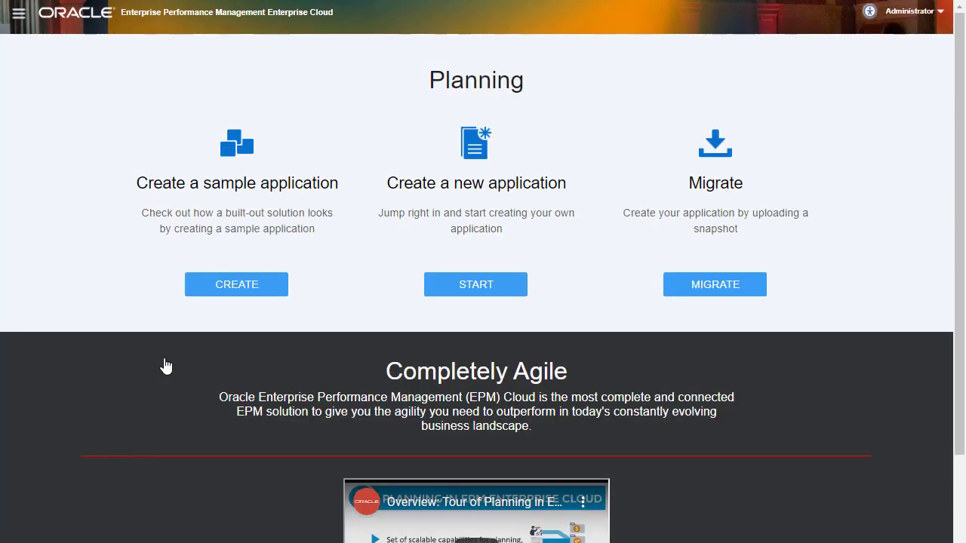
{"action": "left_click", "coordinate": [475, 284]}
{"action": "type", "text": "My"}
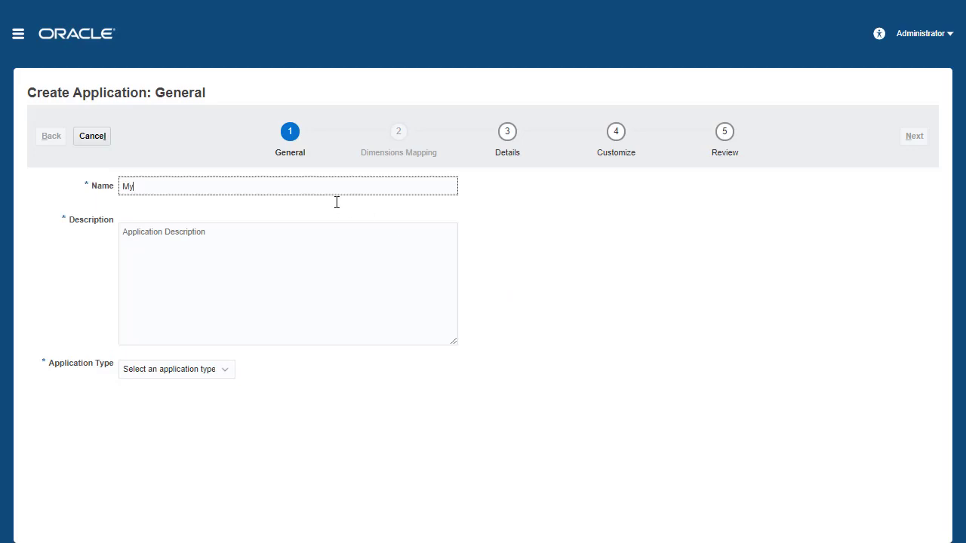
Name the app MyPlan, make it Free Form with a BSO/Hybrid cube Basic
{"action": "type", "text": "Planning Appli"}
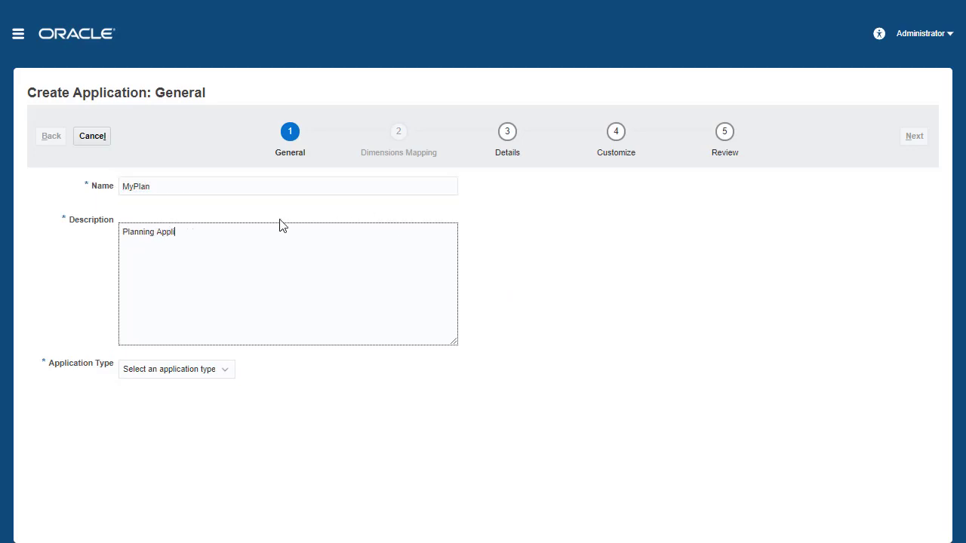
{"action": "left_click", "coordinate": [176, 369]}
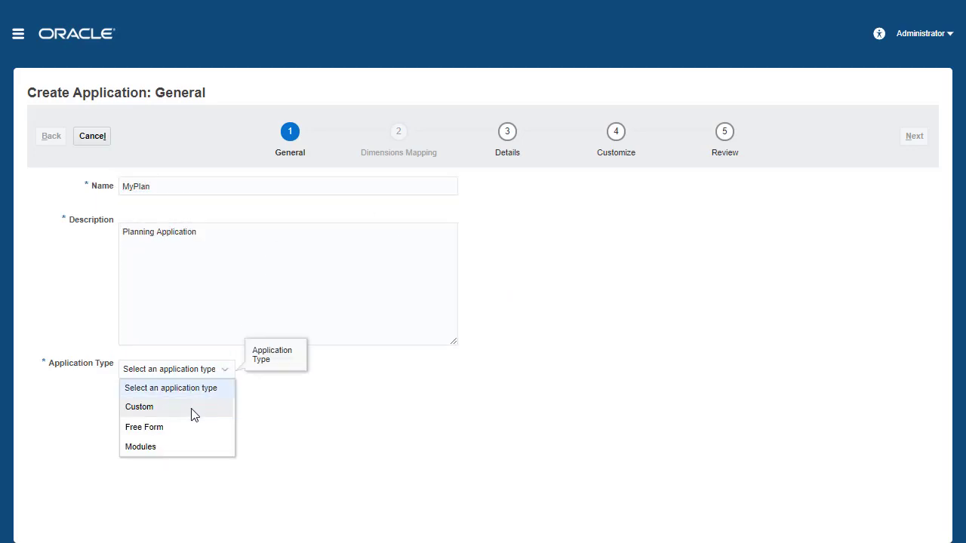
{"action": "left_click", "coordinate": [143, 427]}
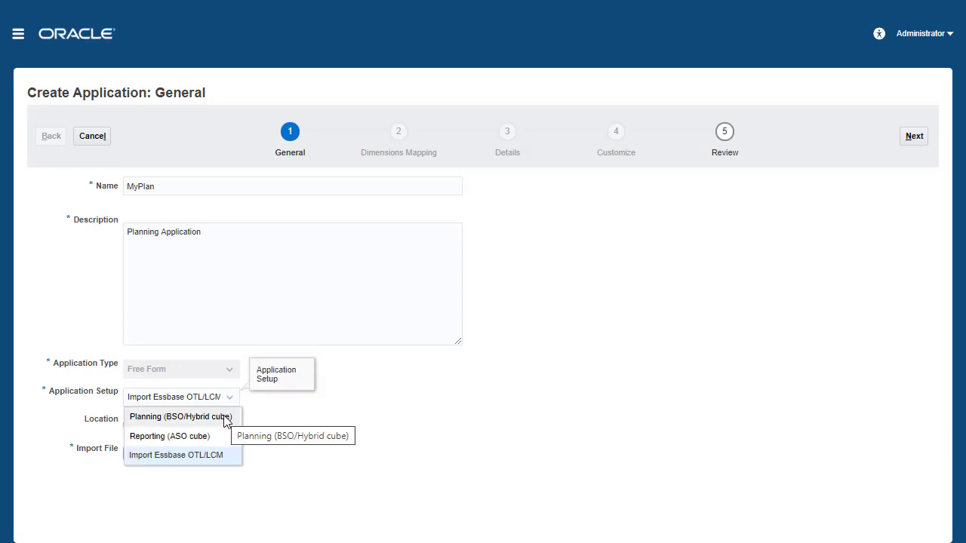
{"action": "left_click", "coordinate": [179, 417]}
{"action": "type", "text": "Basic"}
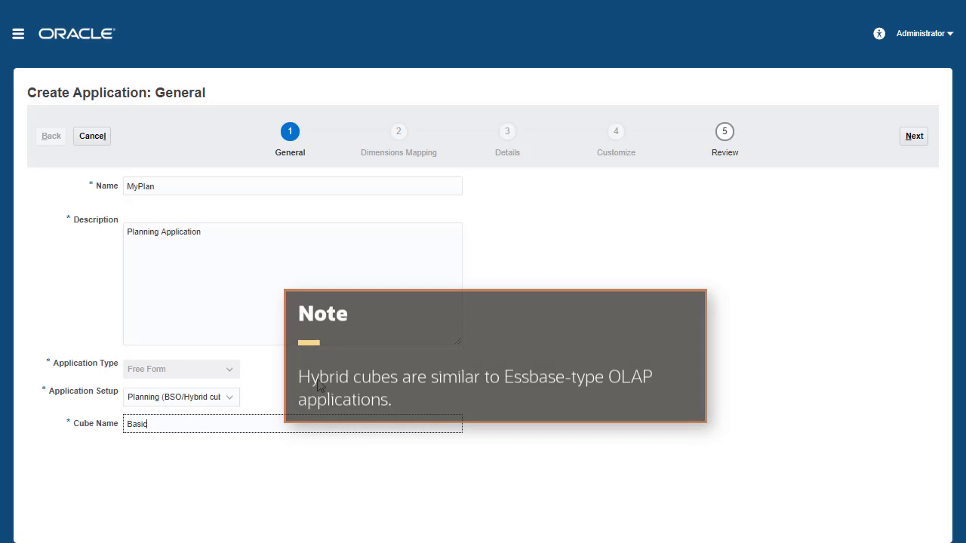
{"action": "left_click", "coordinate": [914, 136]}
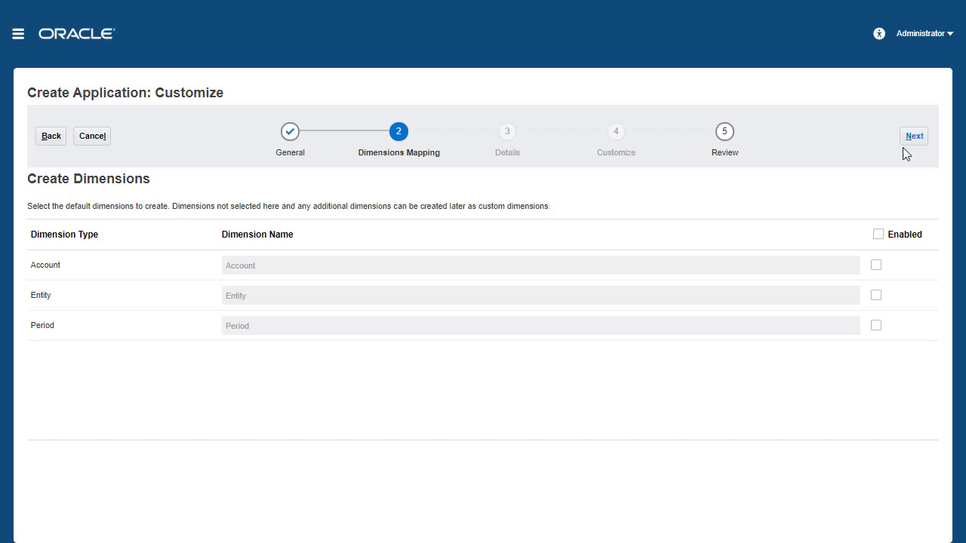
Enable the Account, Entity and Period dimensions and continue to Review
{"action": "left_click", "coordinate": [876, 234]}
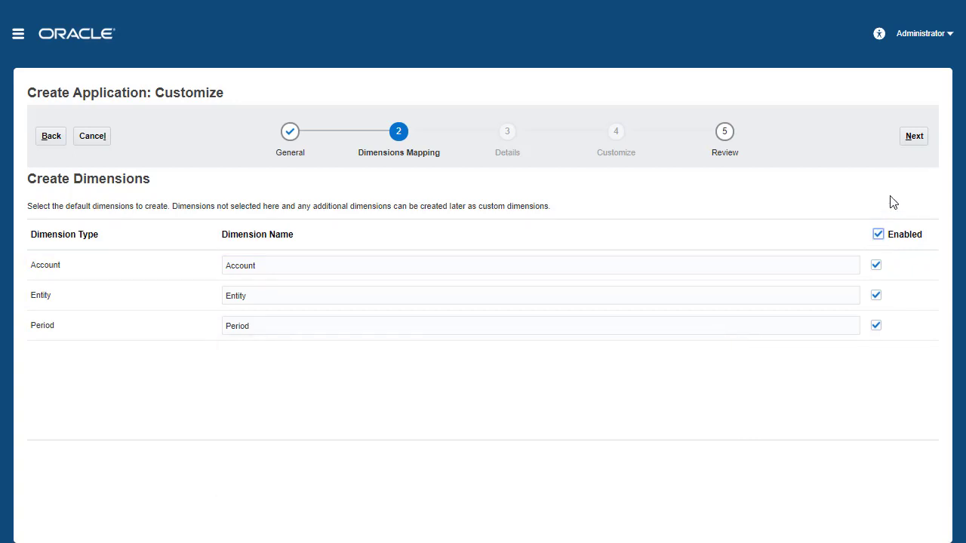
{"action": "left_click", "coordinate": [914, 136]}
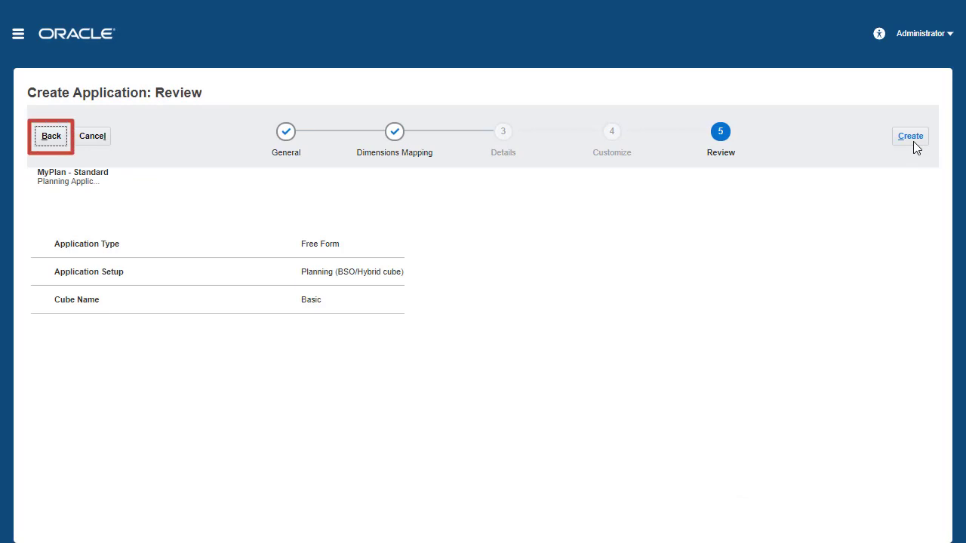
{"action": "mouse_move", "coordinate": [910, 135]}
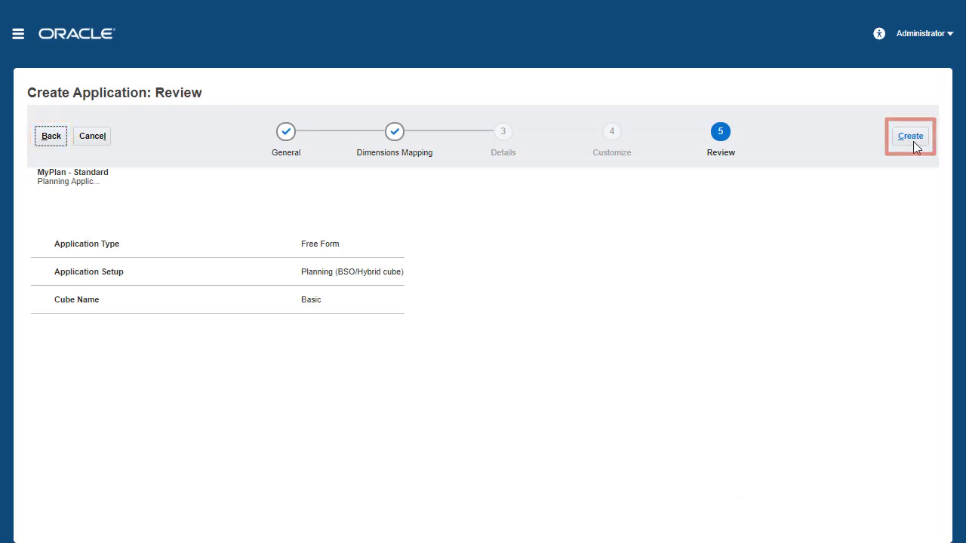
Create the MyPlan application and dismiss the creation success message
{"action": "left_click", "coordinate": [910, 136]}
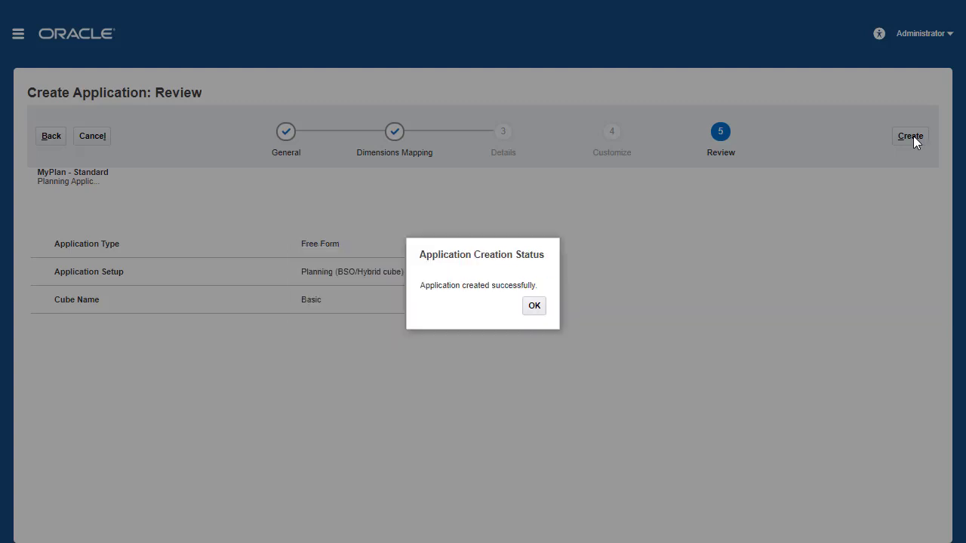
{"action": "left_click", "coordinate": [533, 306]}
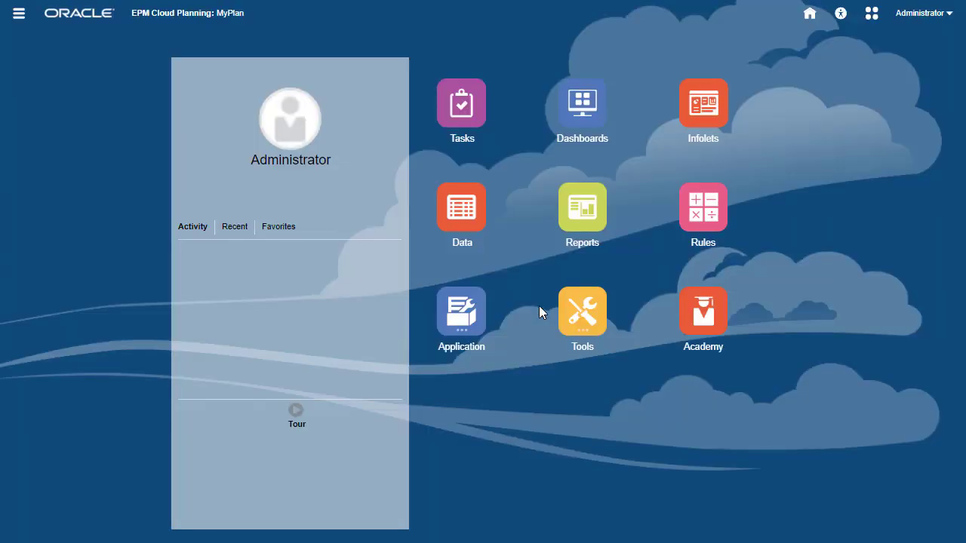
Open MyPlan's application overview and list its Basic cube
{"action": "left_click", "coordinate": [461, 312]}
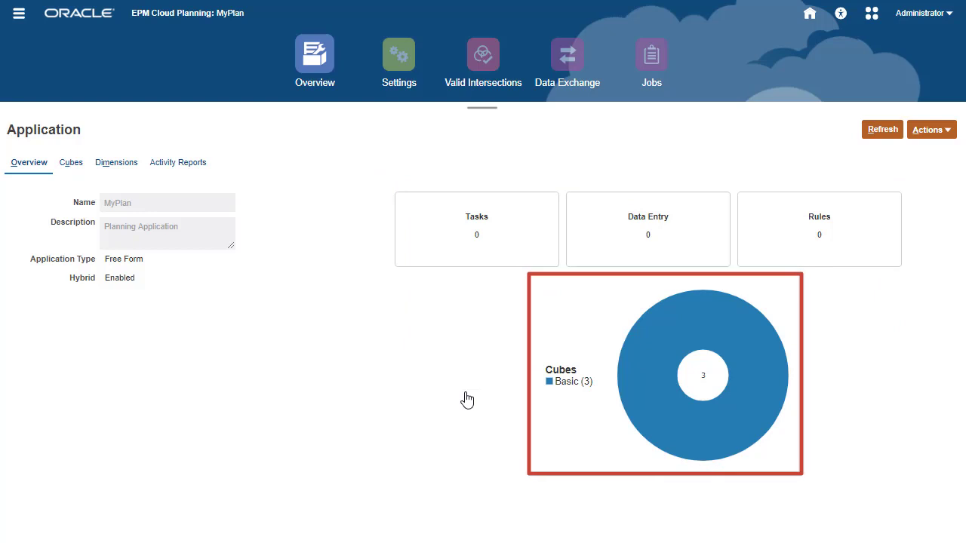
{"action": "mouse_move", "coordinate": [106, 200]}
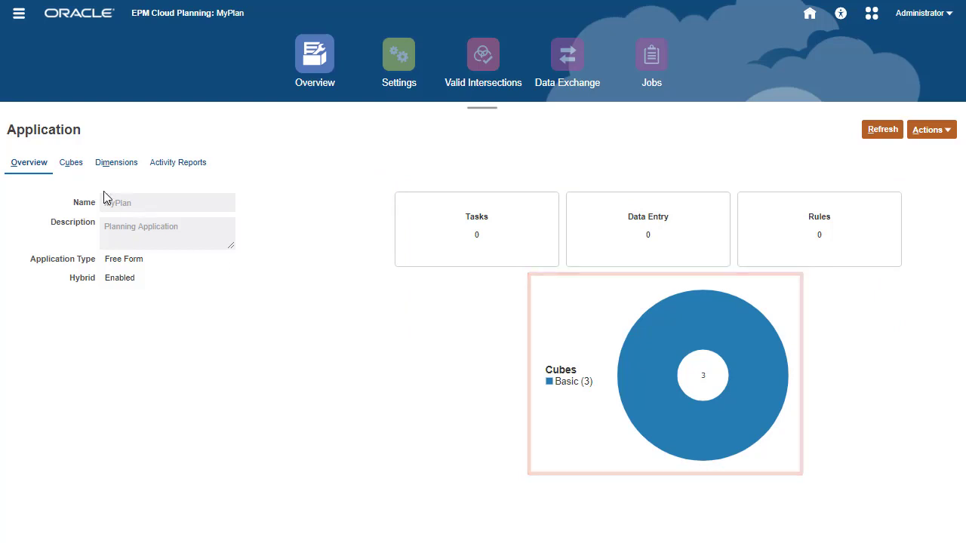
{"action": "left_click", "coordinate": [70, 162]}
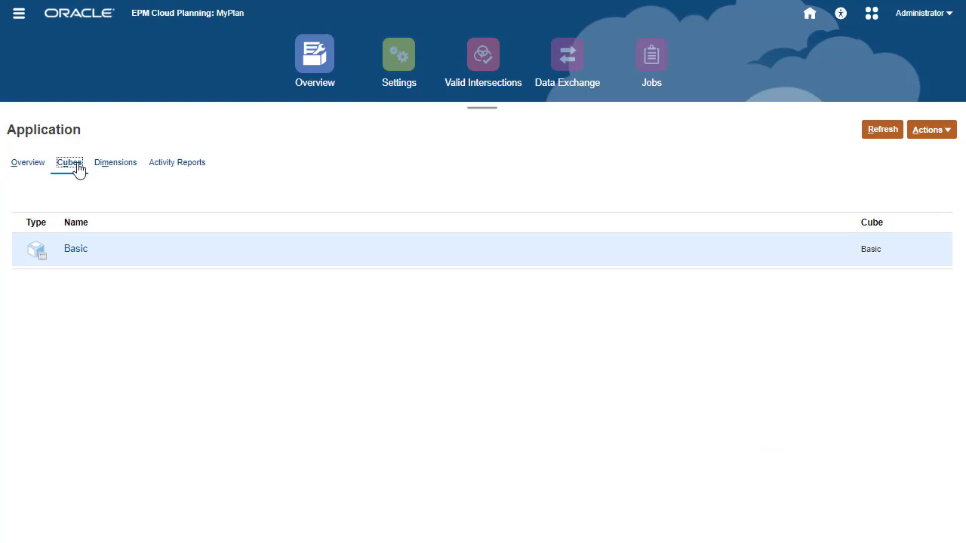
Begin creating a new dimension named Scenario
{"action": "left_click", "coordinate": [76, 248]}
{"action": "type", "text": "Scenari"}
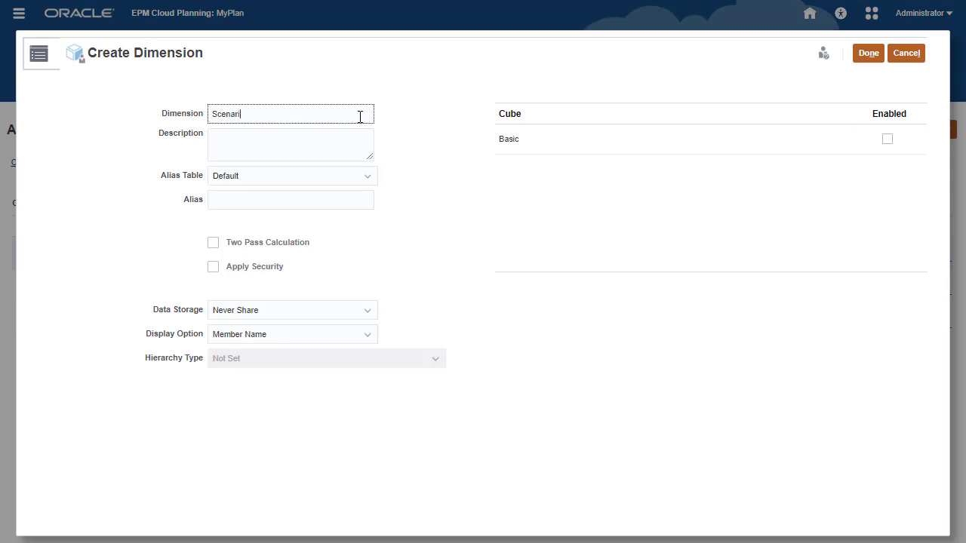
Finish creating the Scenario dimension and save its member properties
{"action": "left_click", "coordinate": [868, 52]}
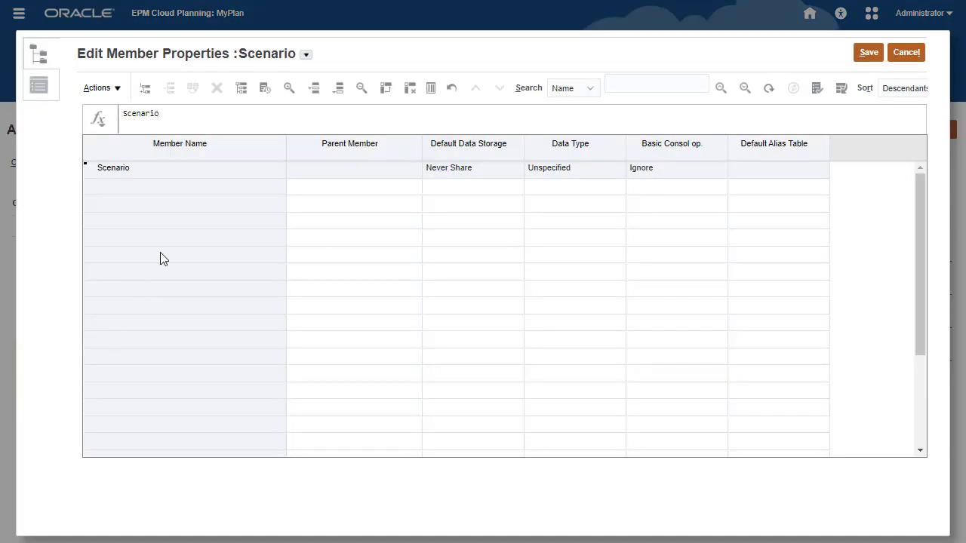
{"action": "left_click", "coordinate": [145, 88]}
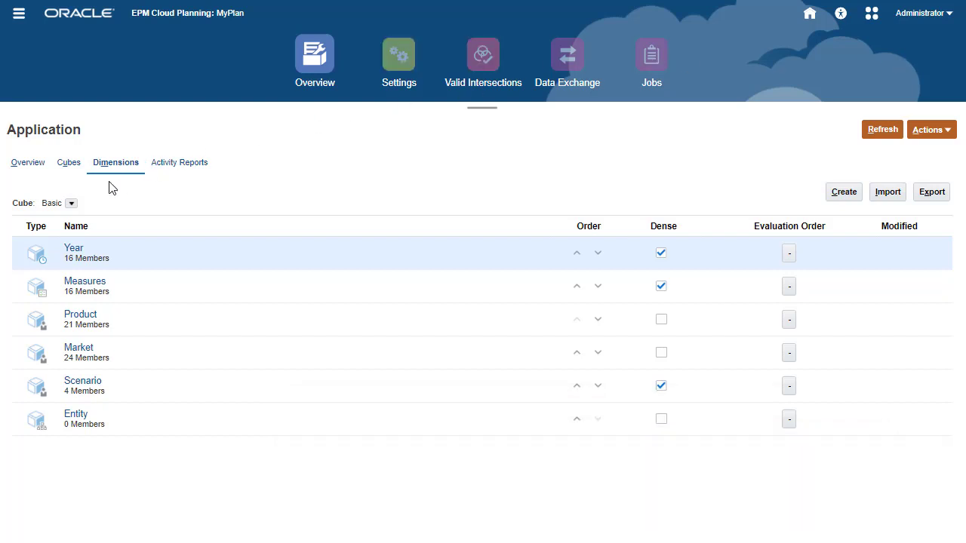
{"action": "left_click", "coordinate": [71, 203]}
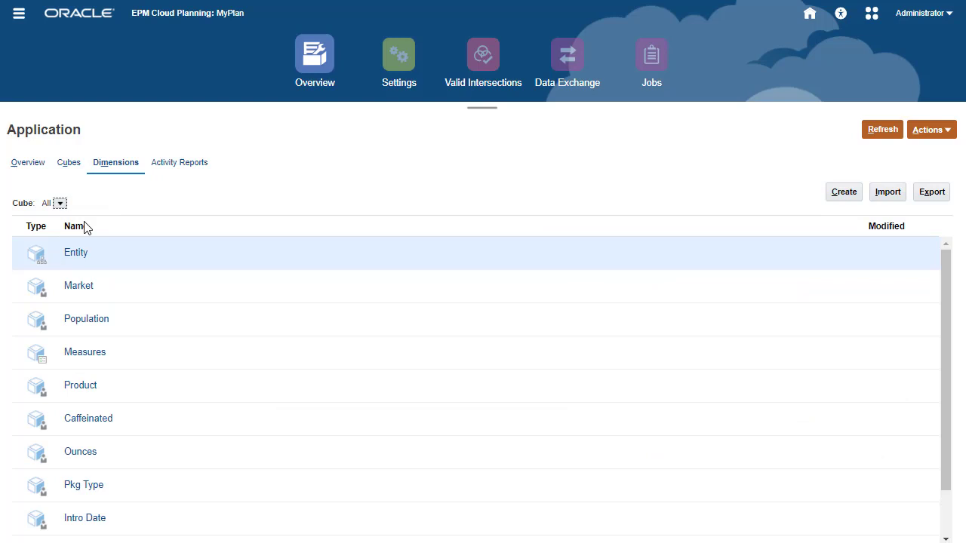
{"action": "scroll", "scroll_direction": "down", "scroll_amount": 3}
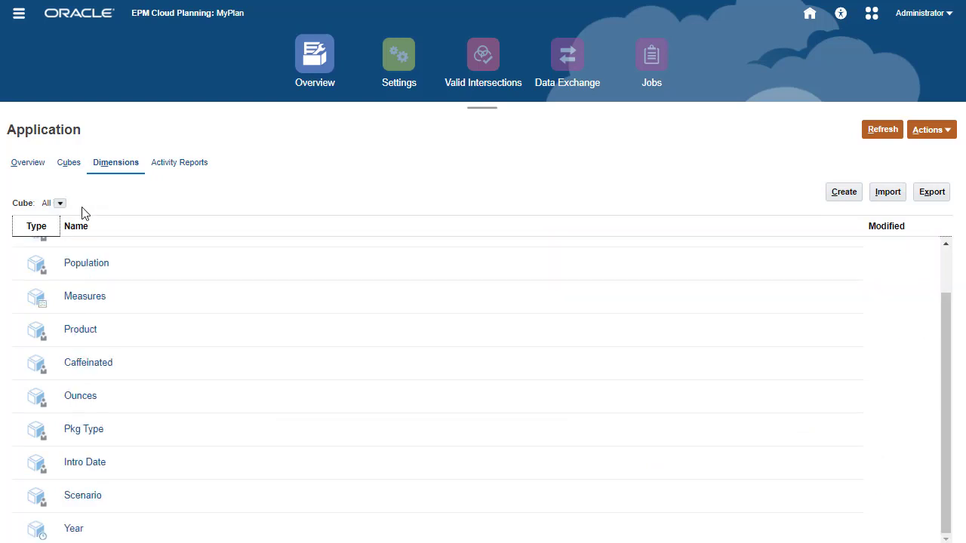
{"action": "left_click", "coordinate": [59, 203]}
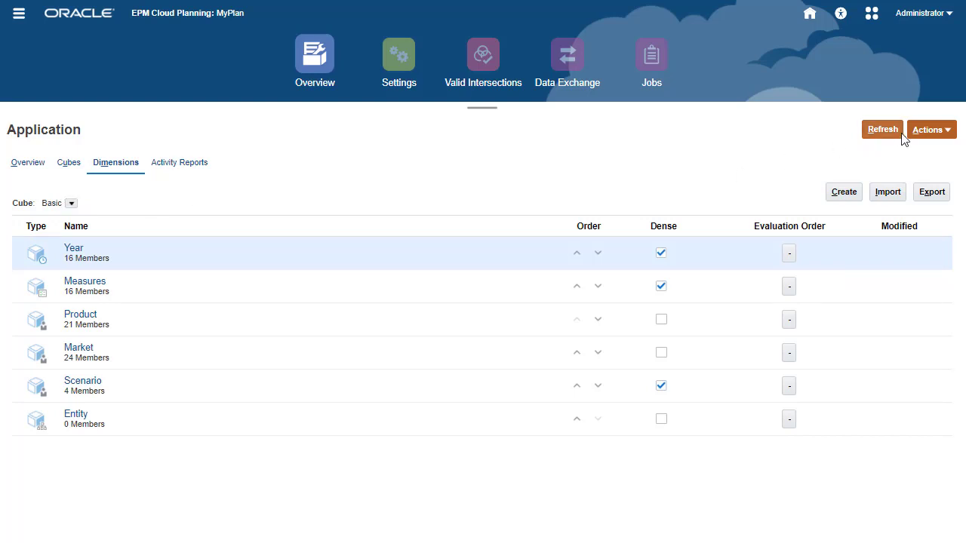
Run Refresh Database on MyPlan to apply the new dimensions
{"action": "left_click", "coordinate": [883, 129]}
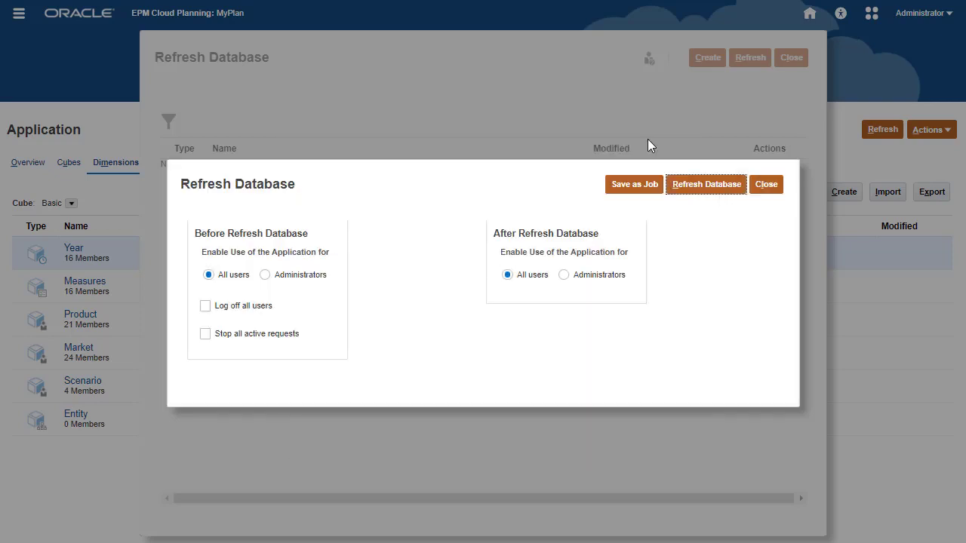
{"action": "left_click", "coordinate": [767, 184]}
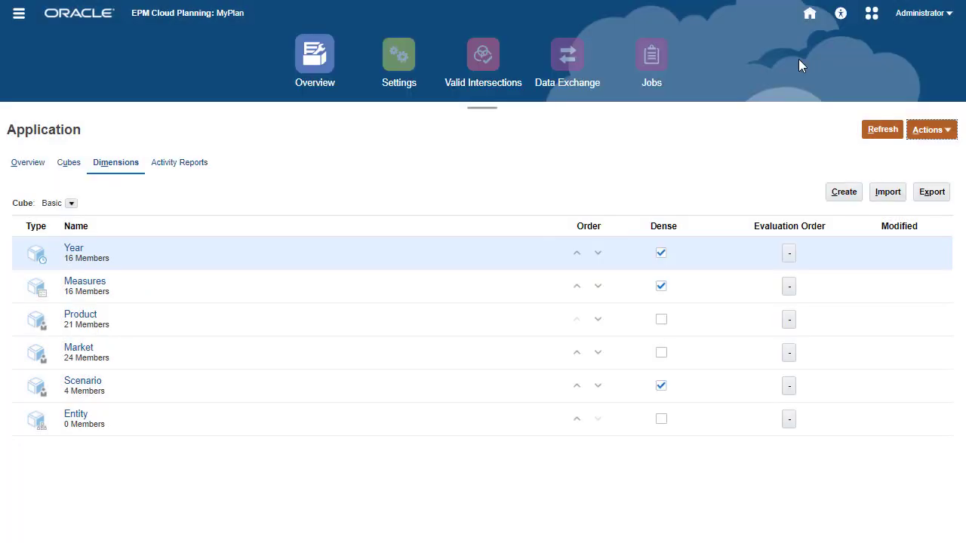